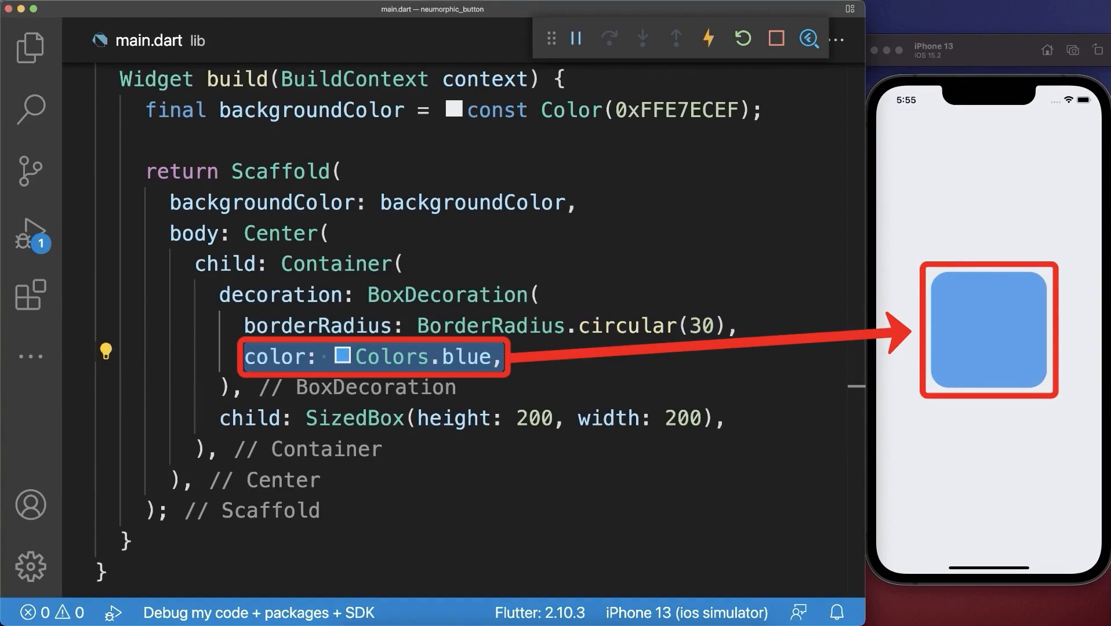
Step: Set the square's colour to backgroundColor and add grey and white box shadows, both blurRadius 30
type("backgroundColor")
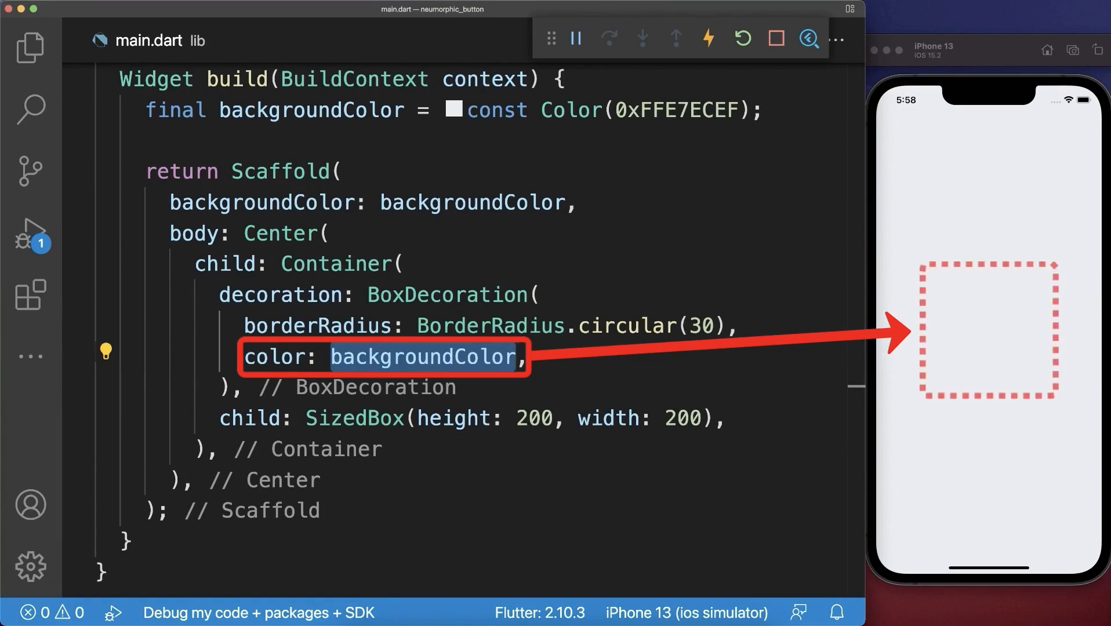
type("boxShadow: const [],")
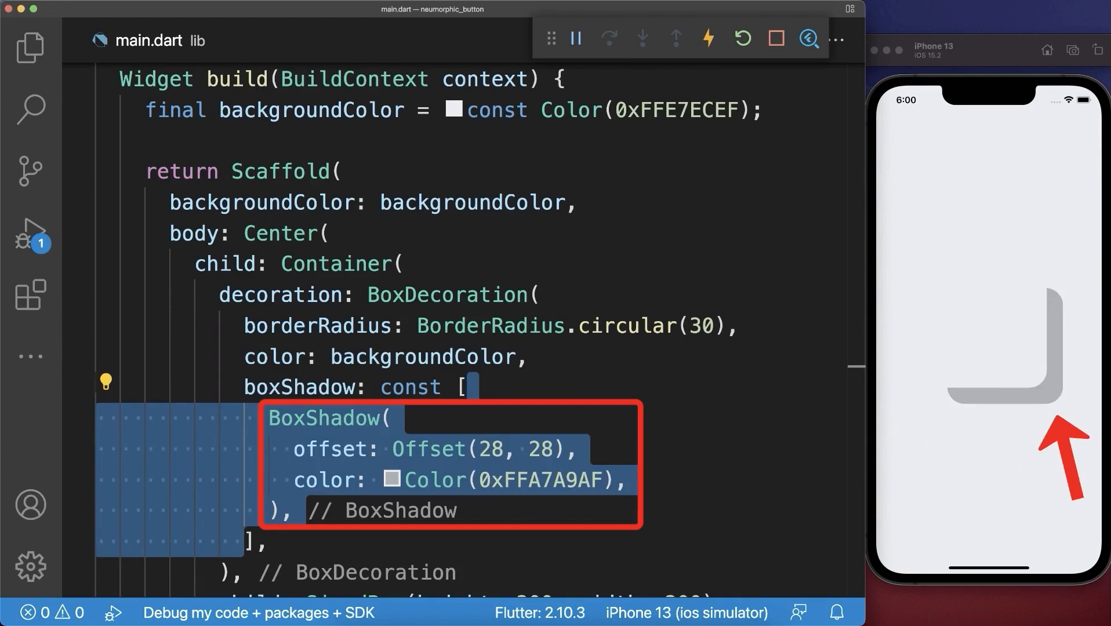
type("blurRadius: 30.0,")
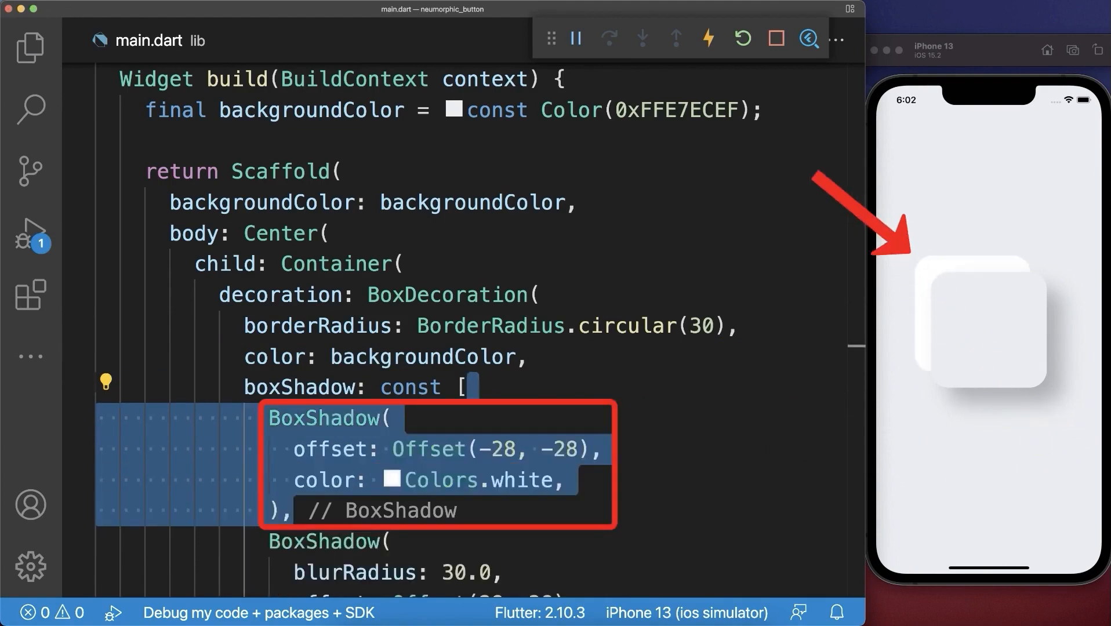
type("blurRadius: 30.0,")
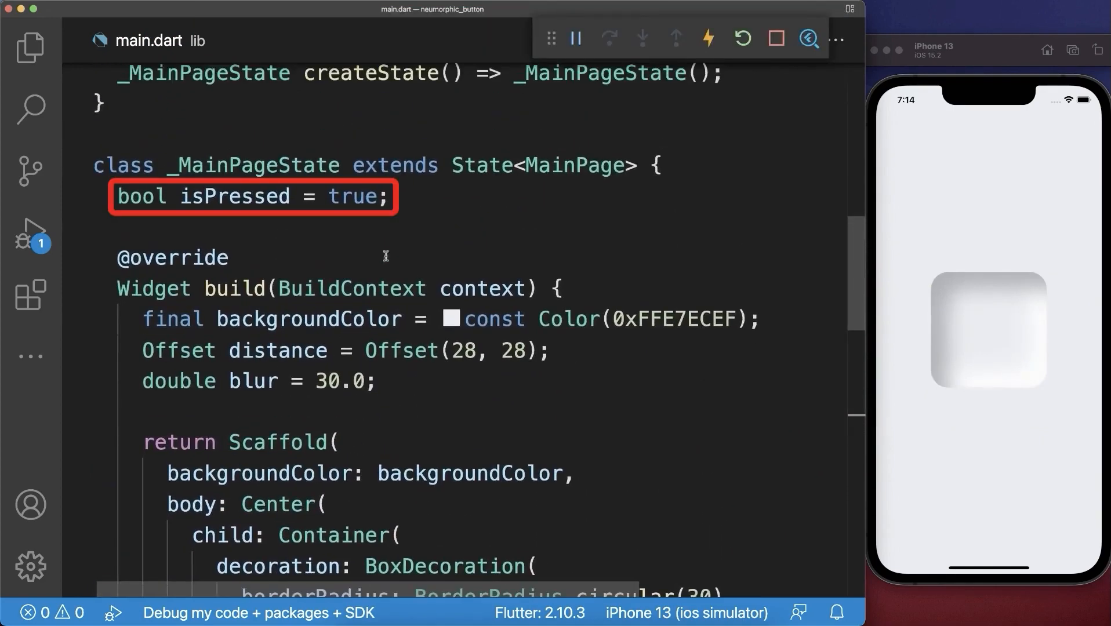
Step: Make the shadow value depend on isPressed (5.0 when pressed), then tap the square to test
triple_click(253, 196)
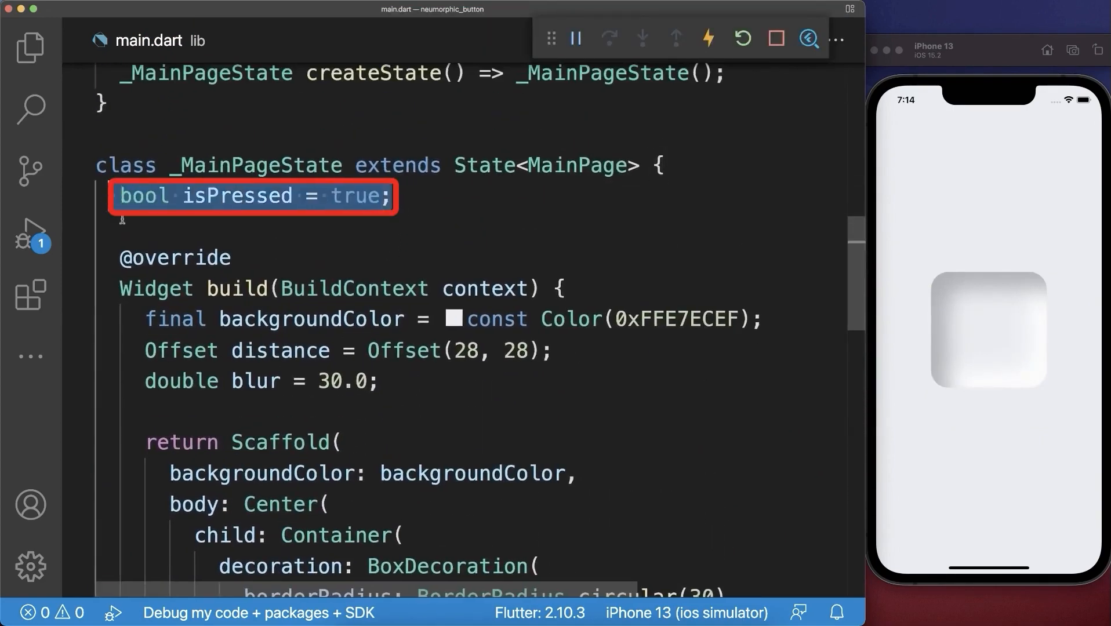
type("isPressed ? 5.0 :")
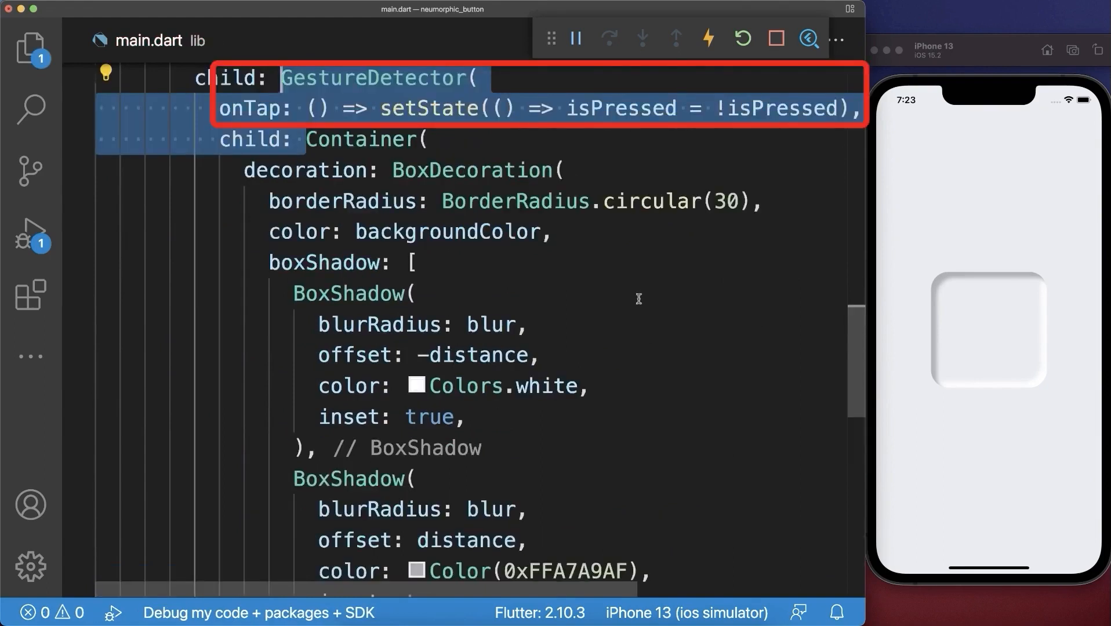
scroll("down", 3)
type("isPressed")
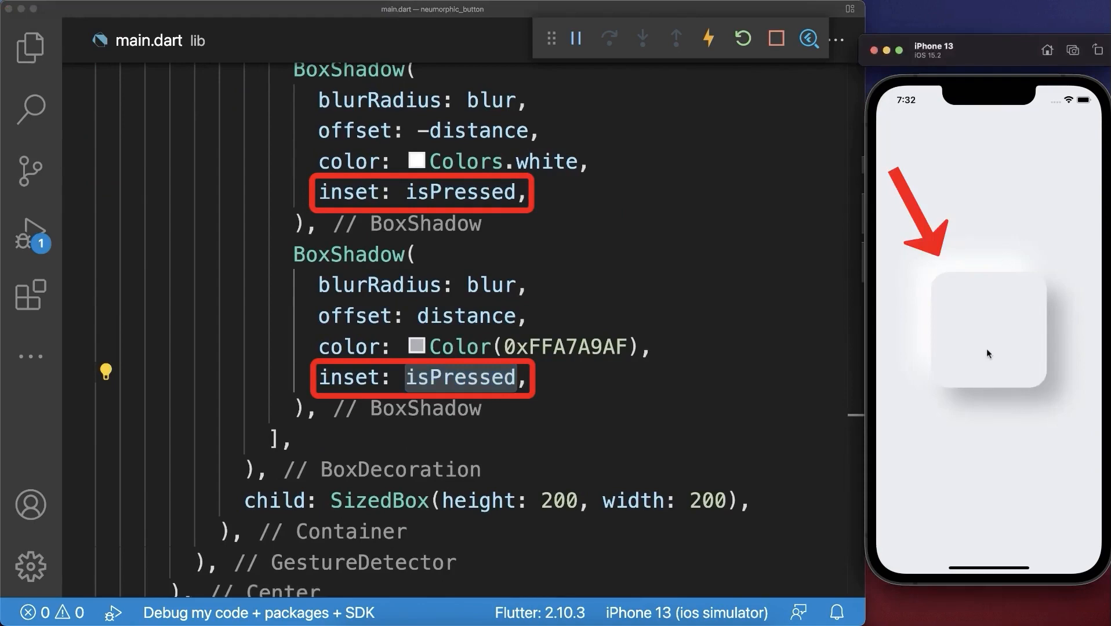
left_click(984, 333)
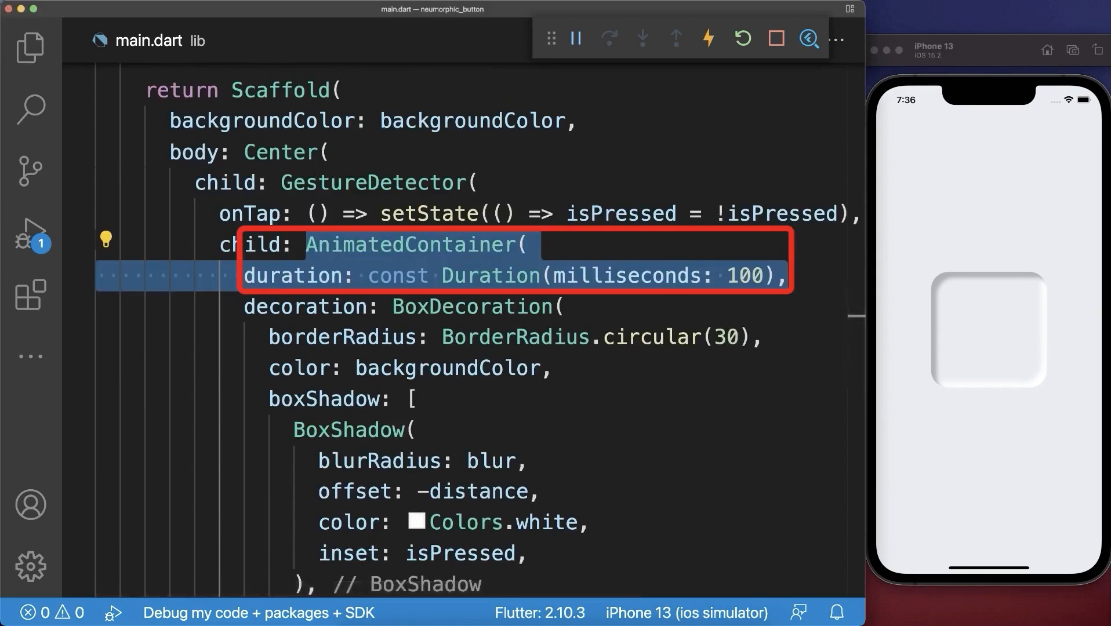
Step: Tap the square twice to check the animated press, then press the dark square
left_click(984, 333)
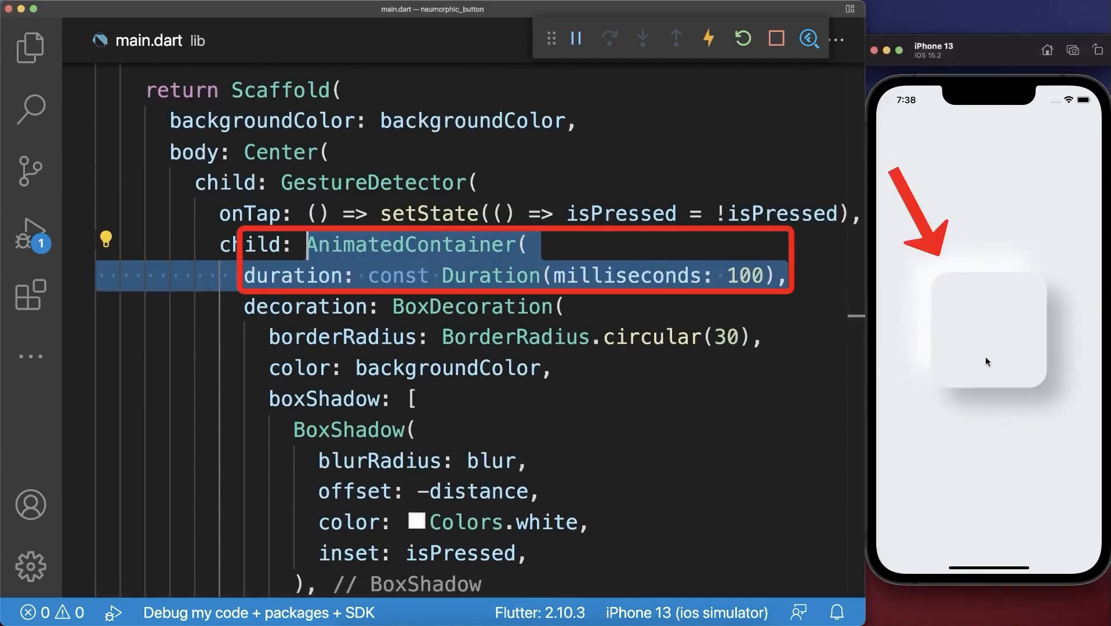
left_click(985, 333)
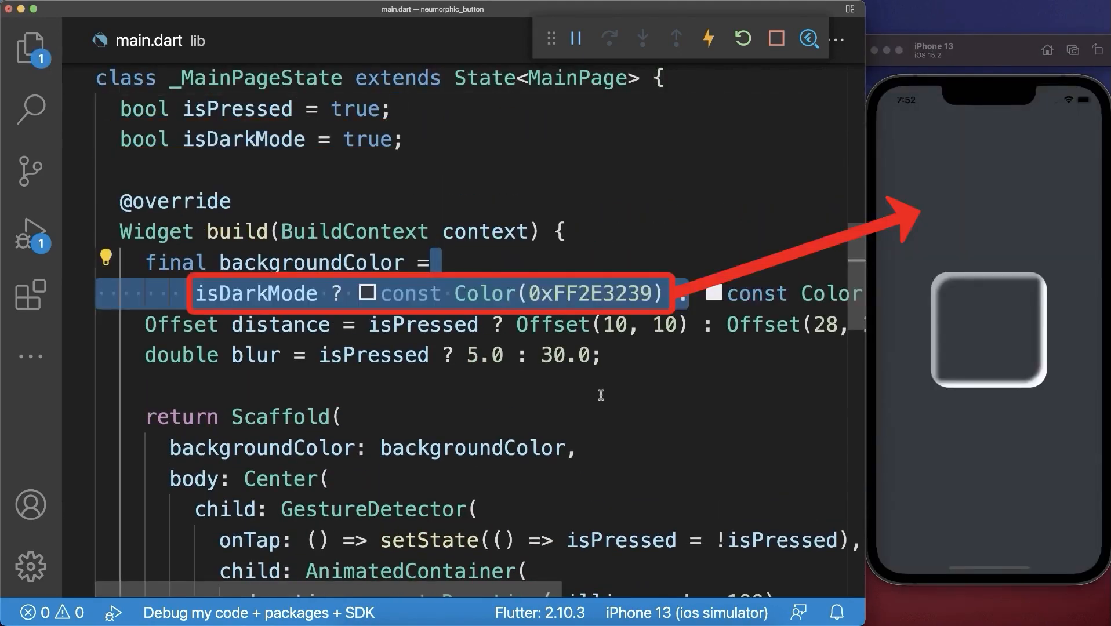
scroll("down", 3)
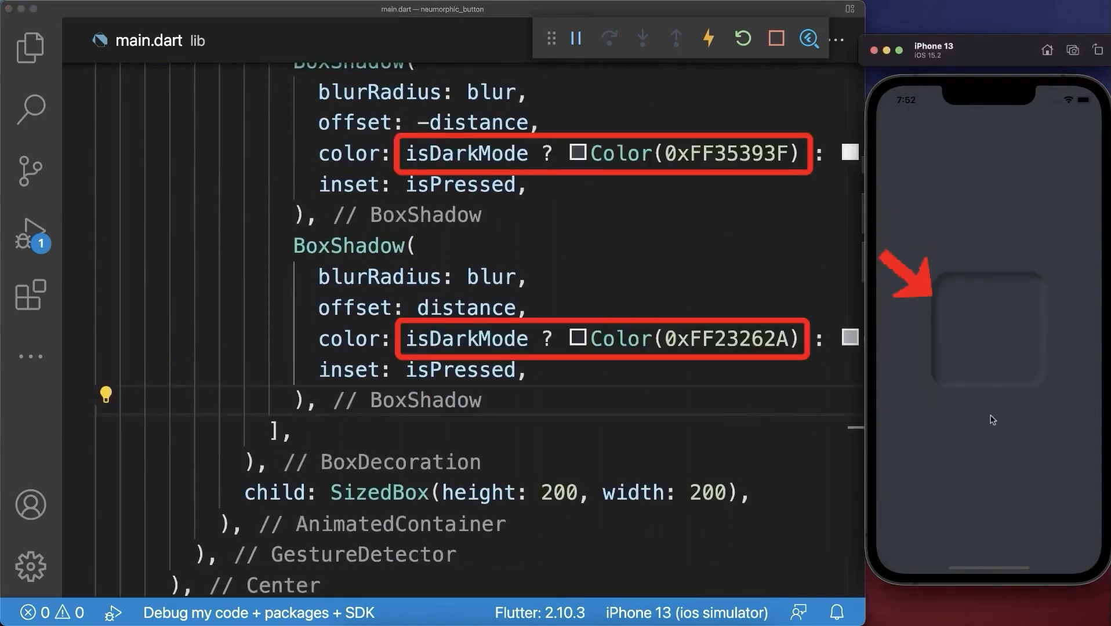
left_click(990, 340)
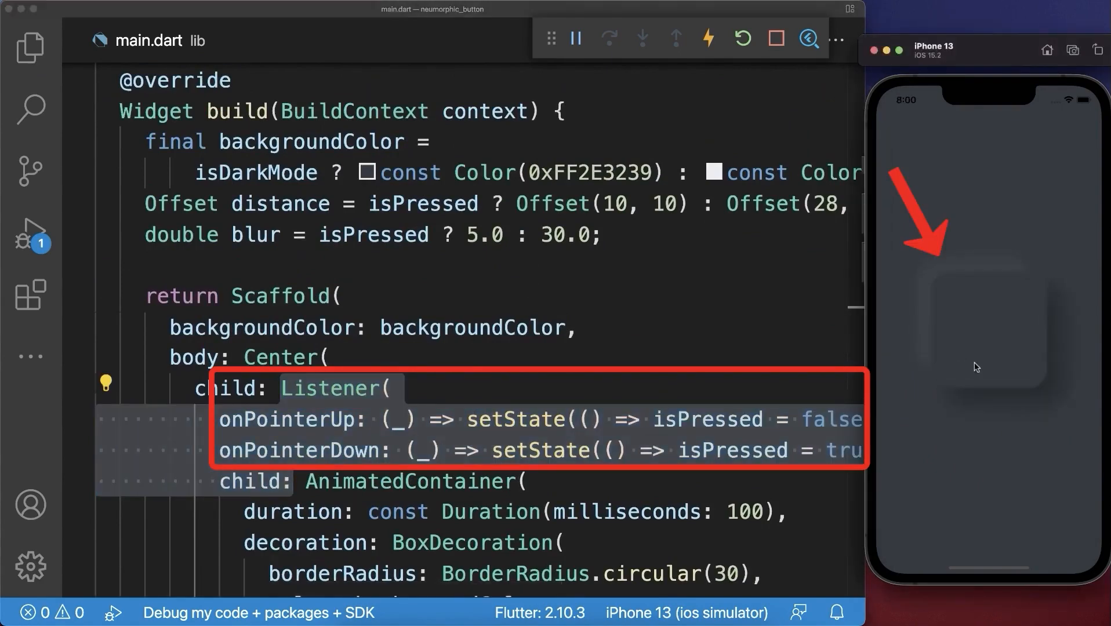
mouse_move(1015, 366)
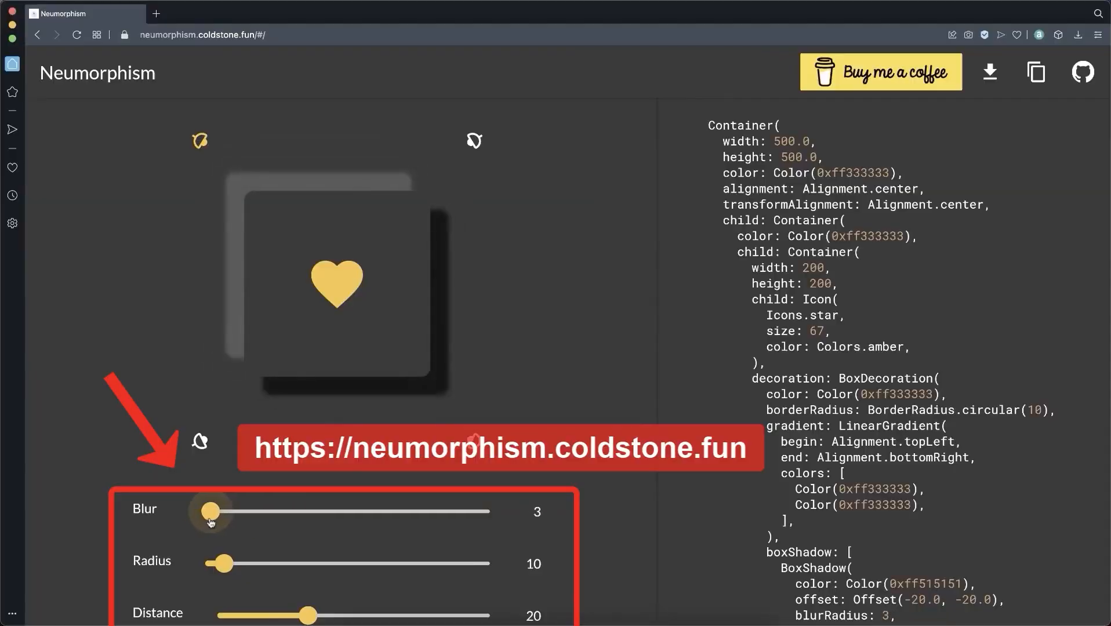
Step: Raise blur to 35, change the light direction, tweak distance and intensity, and copy the Flutter code
left_click_drag(210, 510, 303, 511)
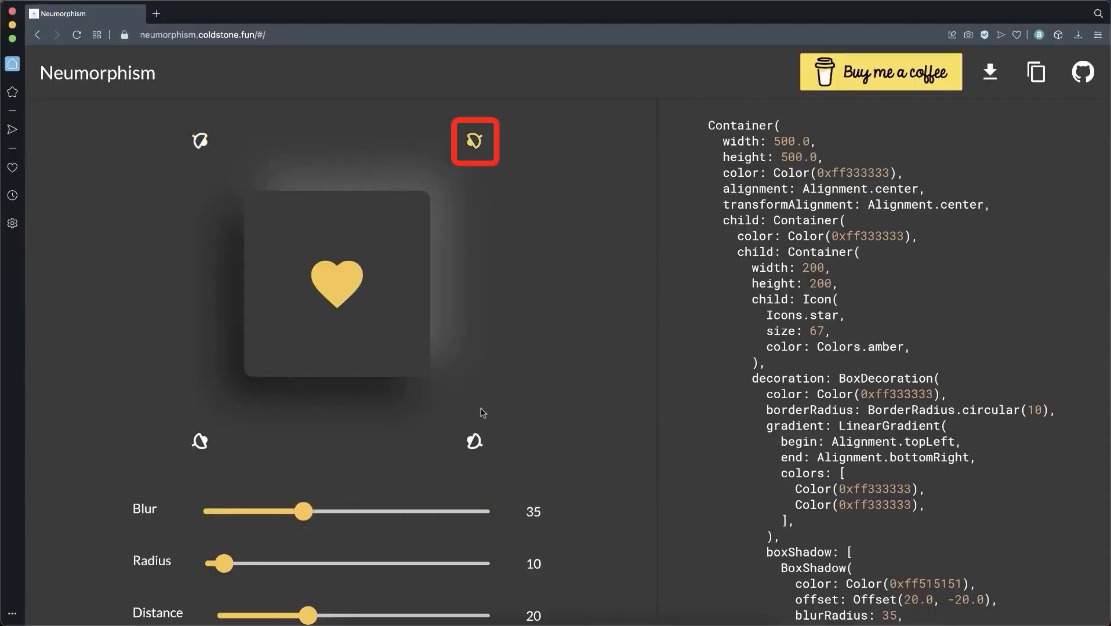
left_click(200, 140)
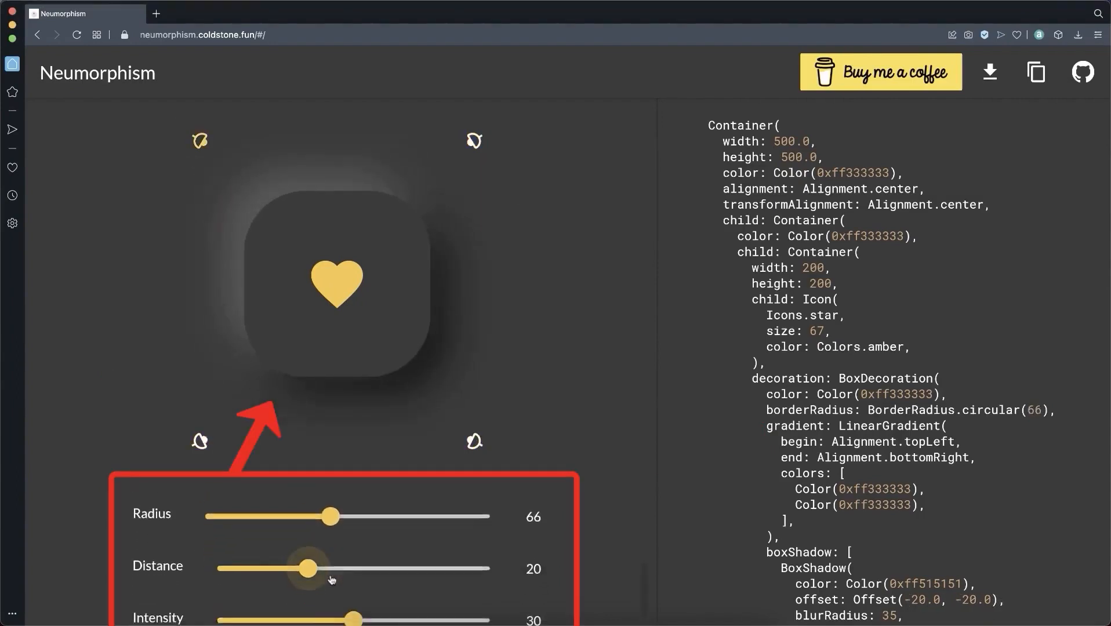
left_click_drag(304, 568, 311, 547)
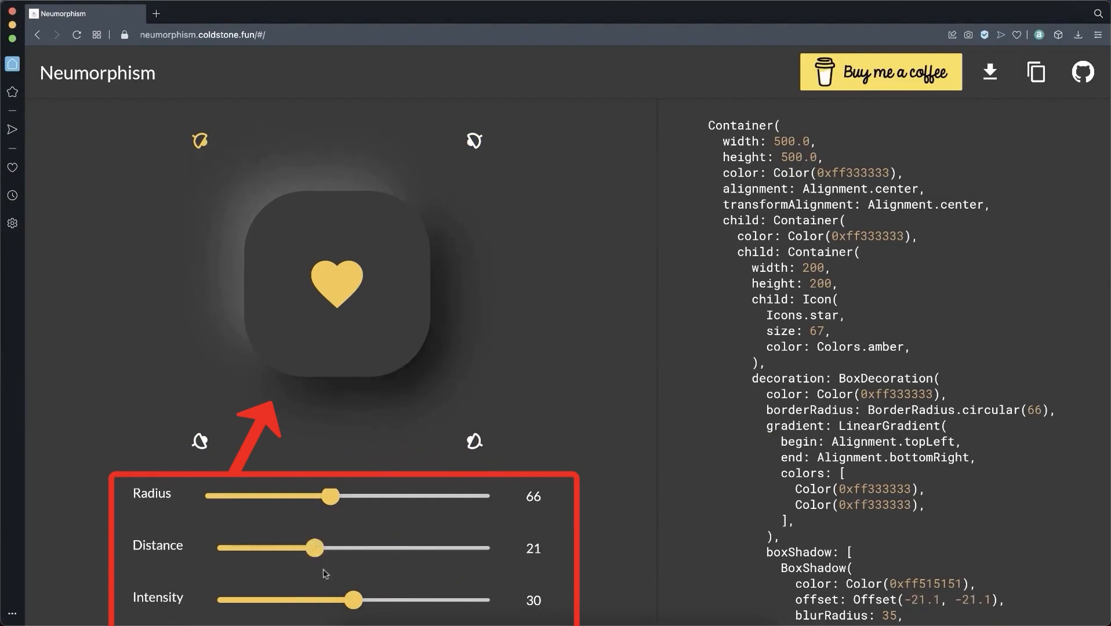
left_click_drag(356, 600, 368, 600)
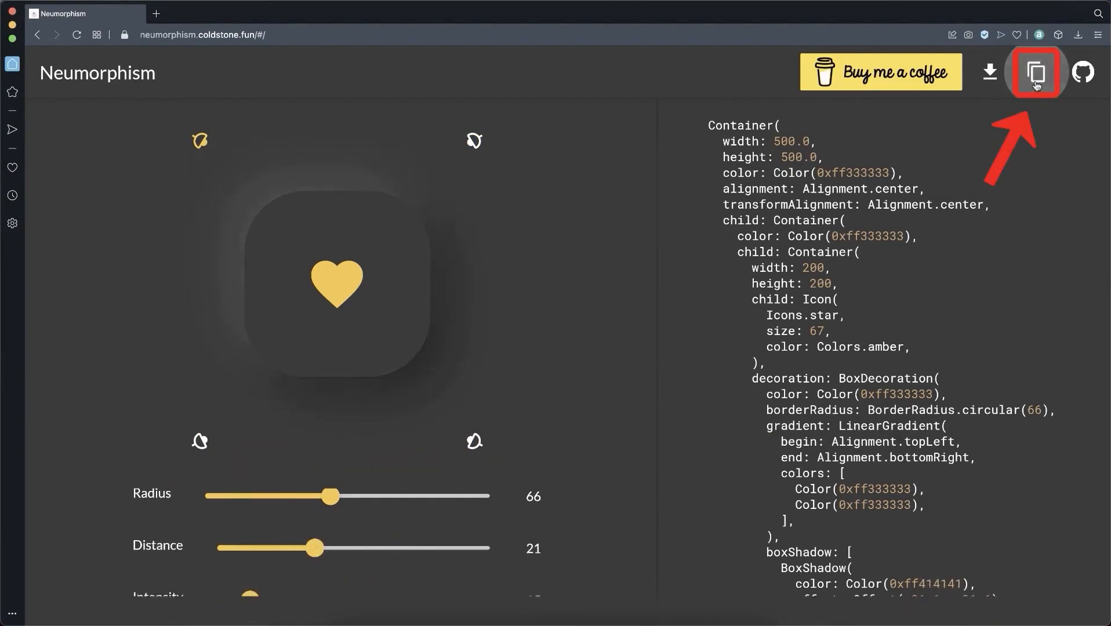
left_click(1035, 71)
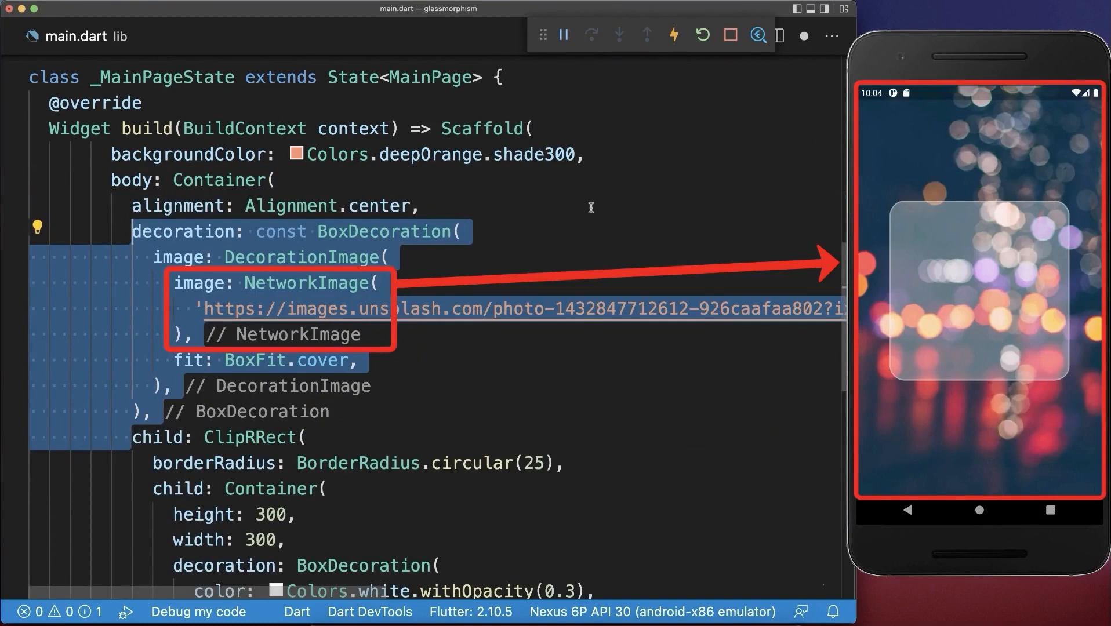
Step: Scroll down through the glassmorphism card code over the bokeh photo
scroll("down", 3)
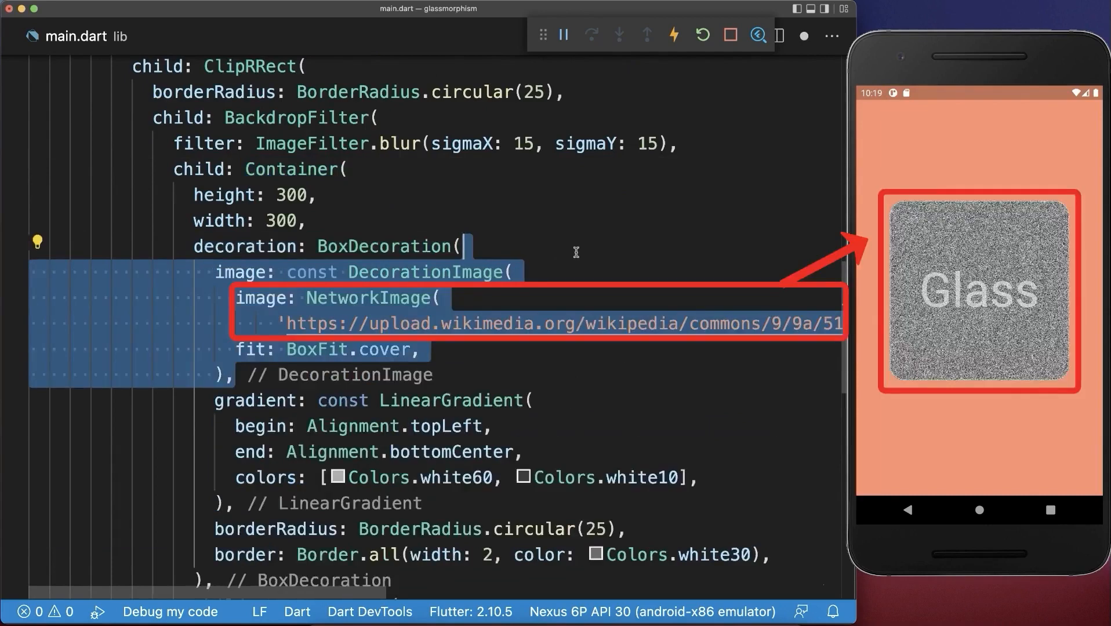
Step: Give the noise texture image opacity 0.2, then lower the value further
type("opacity: 0.2,")
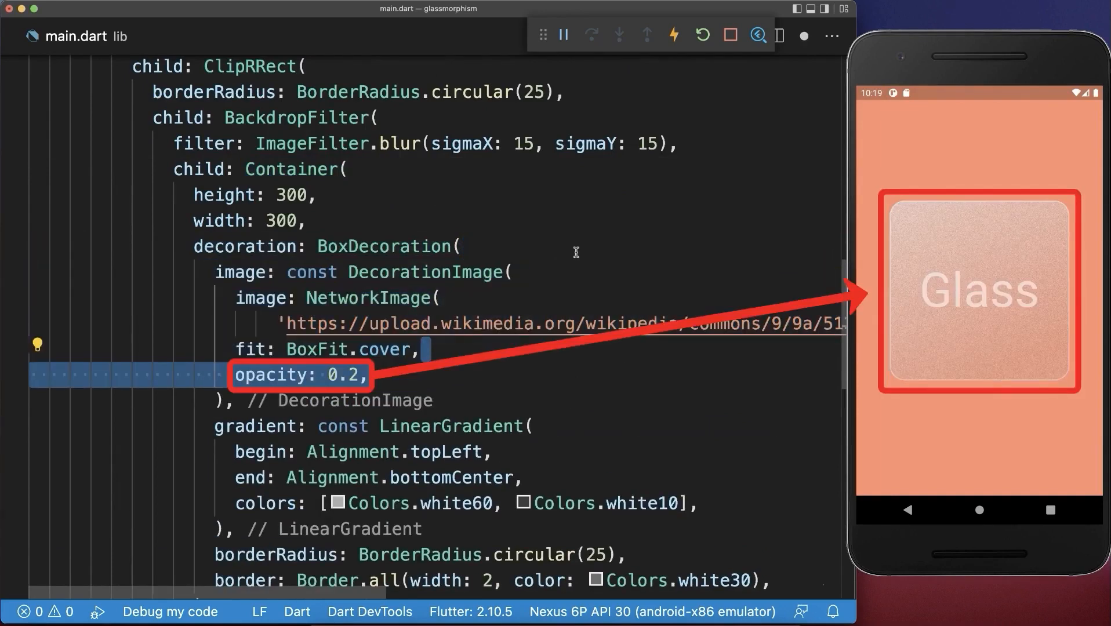
type("05")
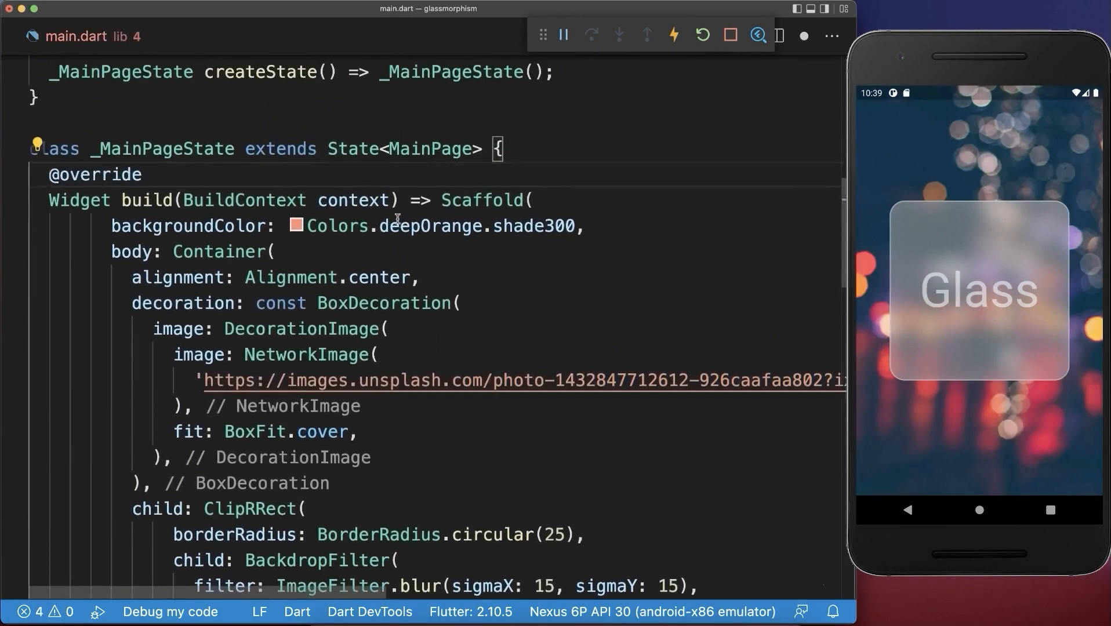
Step: Add a bool isPressed = false field
type("bool isPressed = false;")
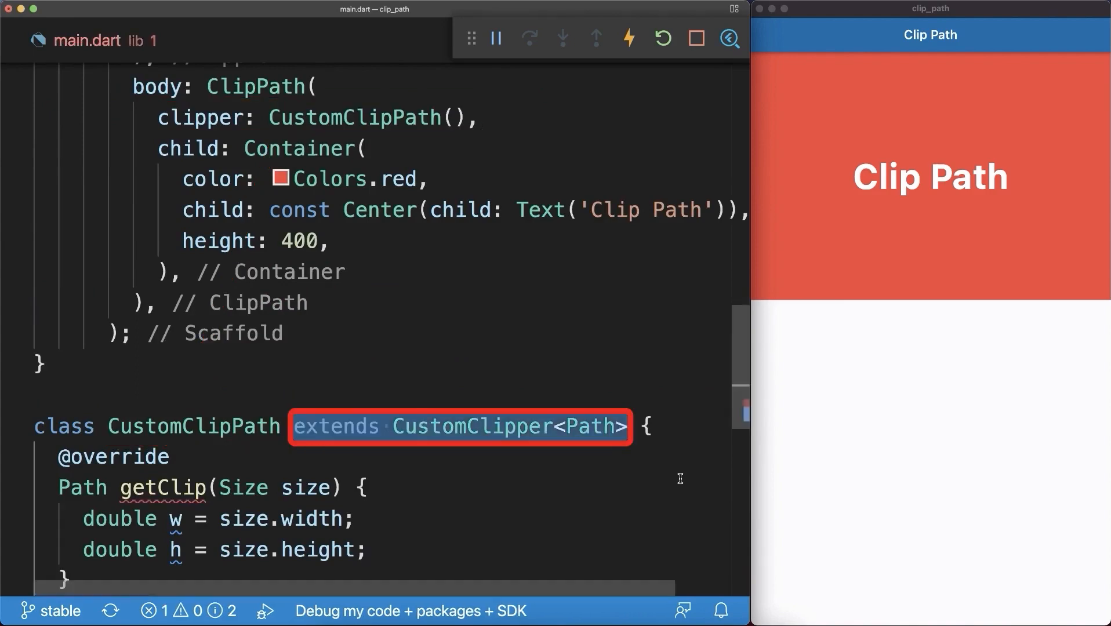
Step: Scroll down to the CustomClipPath class's getClip method
scroll("down", 3)
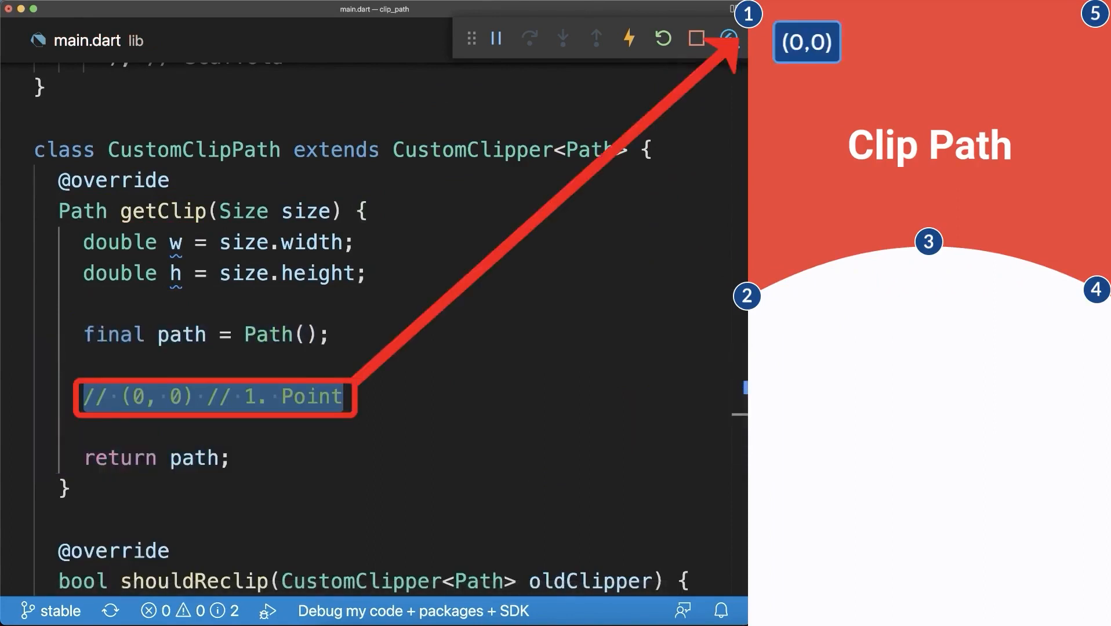
Step: Add path lines to (0, h), (w, h) and (w, 0) as points 2, 4 and 5
type("path.lineTo(0, h); // 2. Point")
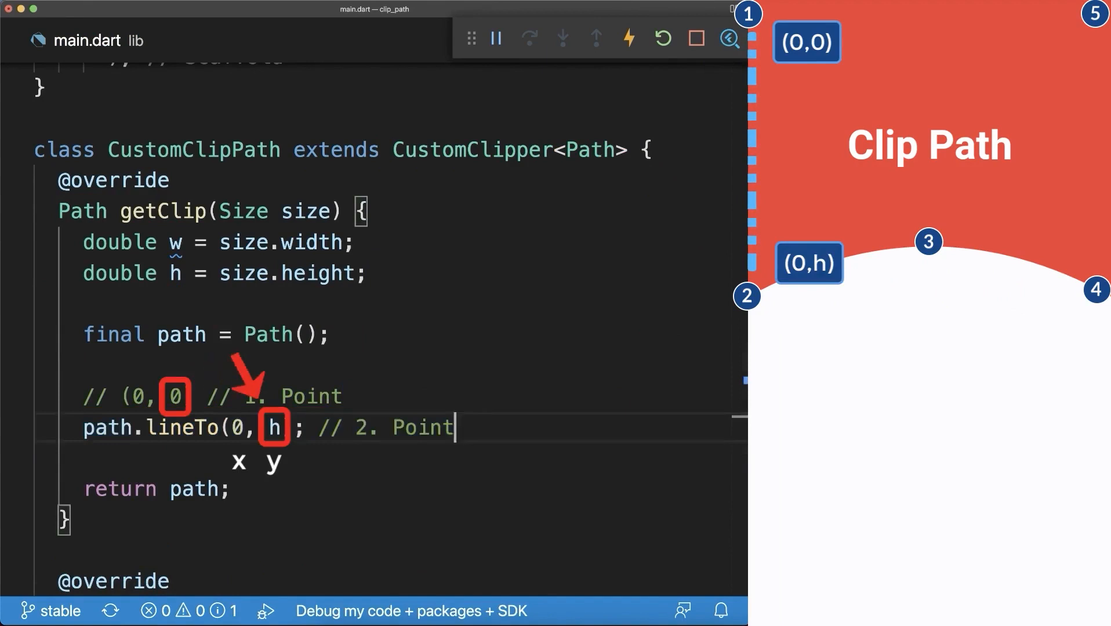
type("path.lineTo(w, h); // 4. Point")
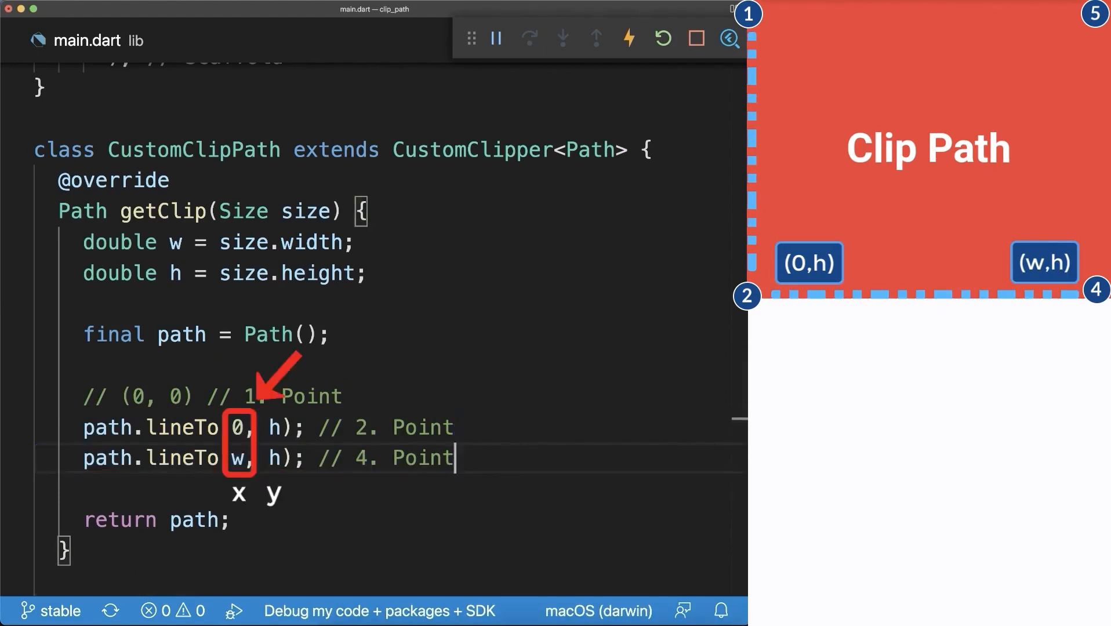
type("path.lineTo(w, 0); // 5. Point")
type("path.close();")
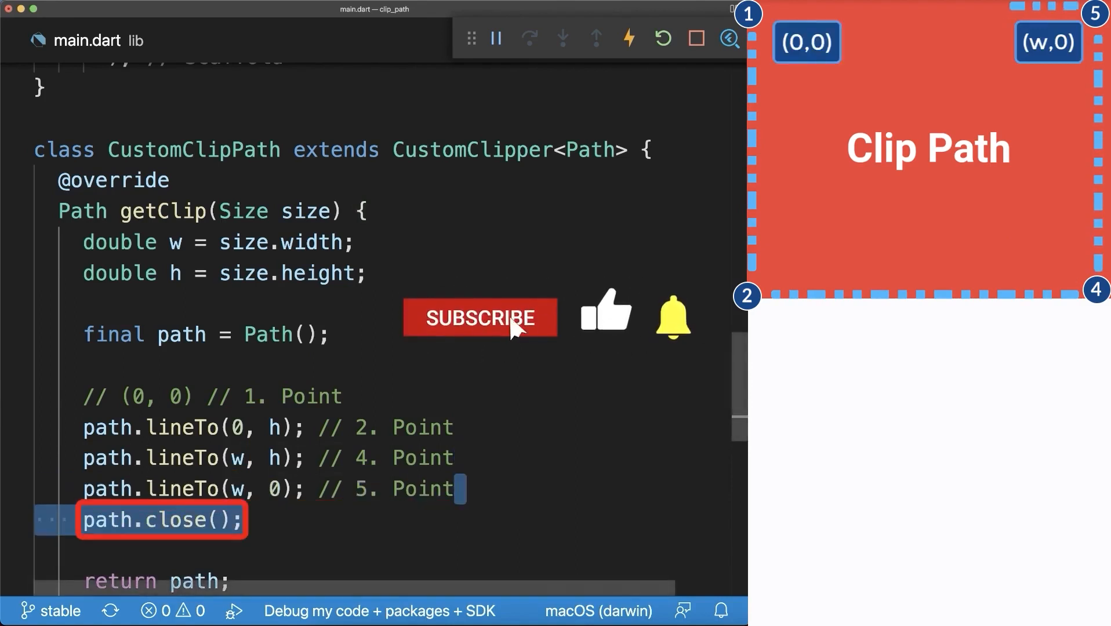
left_click(479, 318)
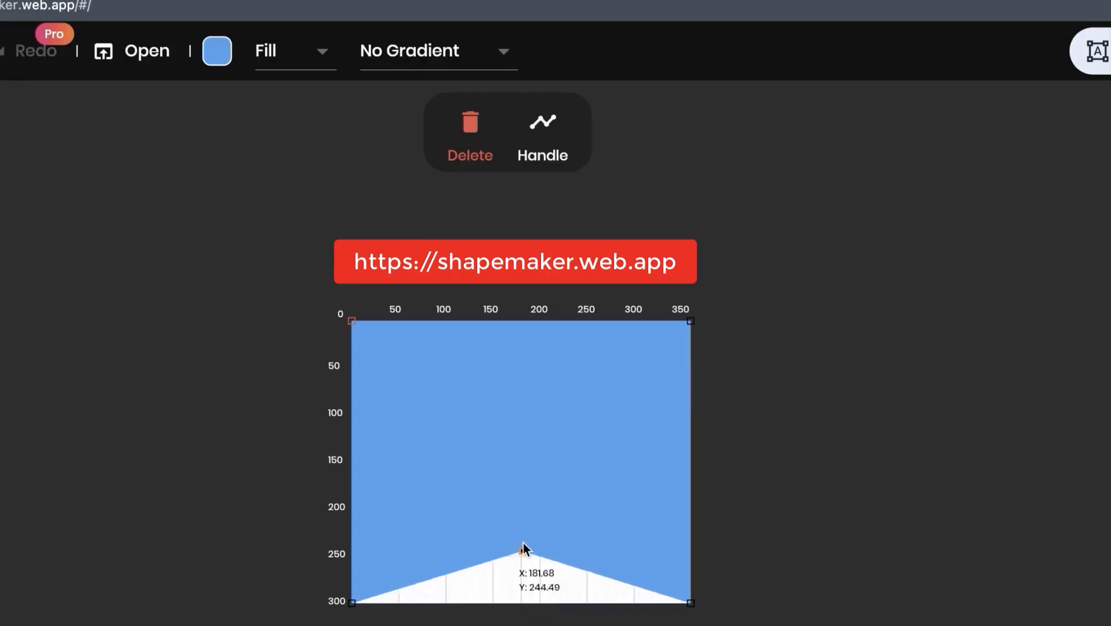
Step: Place the shape's corner points and pull the bottom midpoint up into a peak
left_click(542, 131)
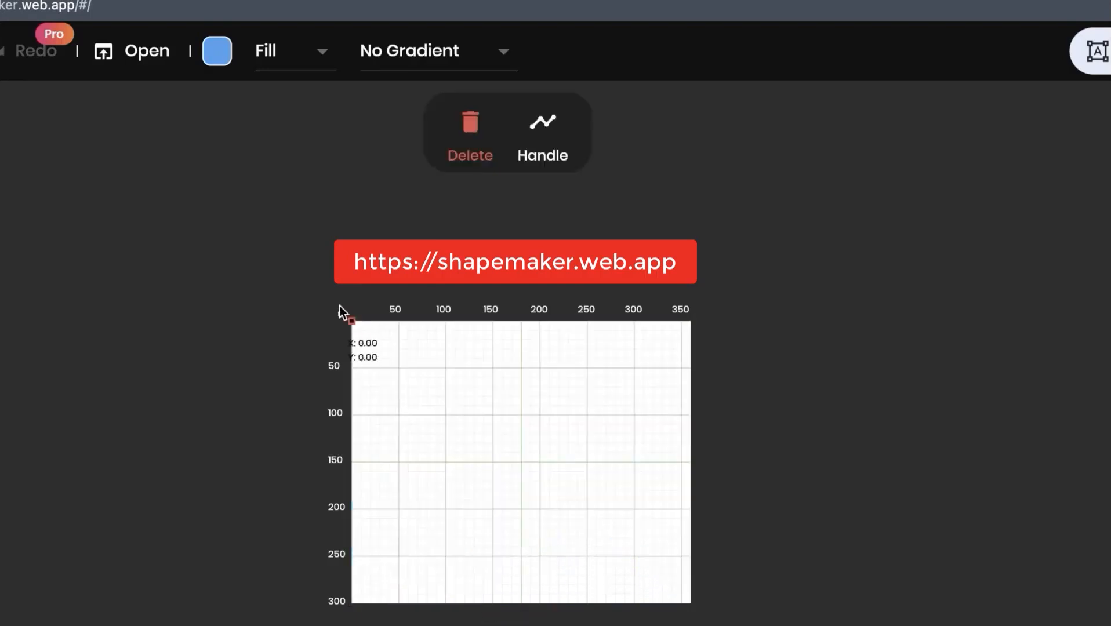
left_click_drag(351, 320, 687, 602)
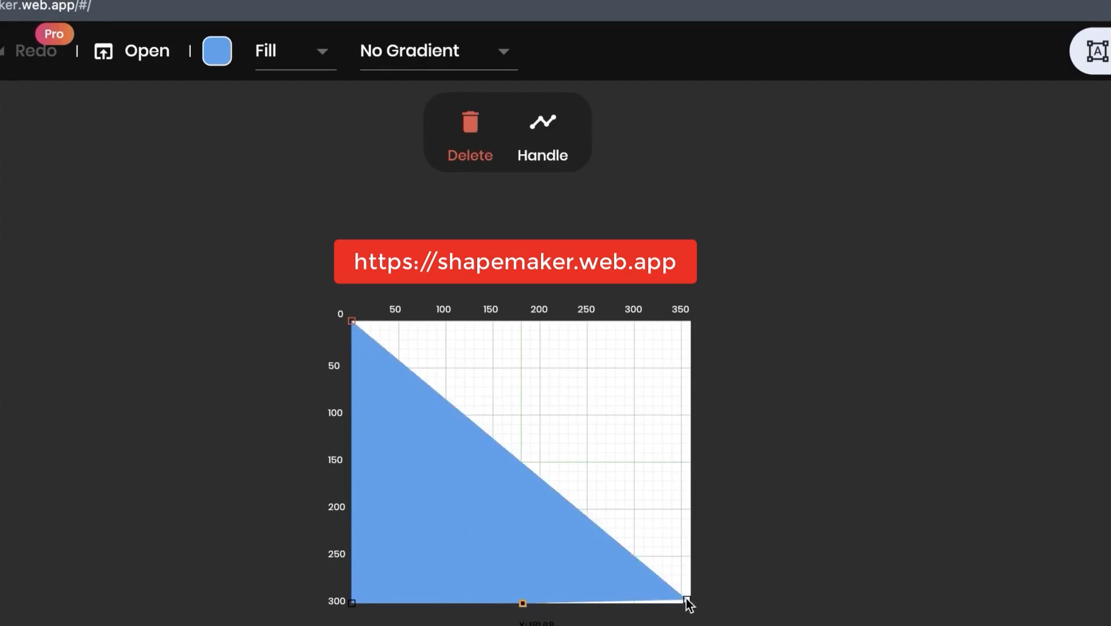
left_click_drag(523, 603, 523, 539)
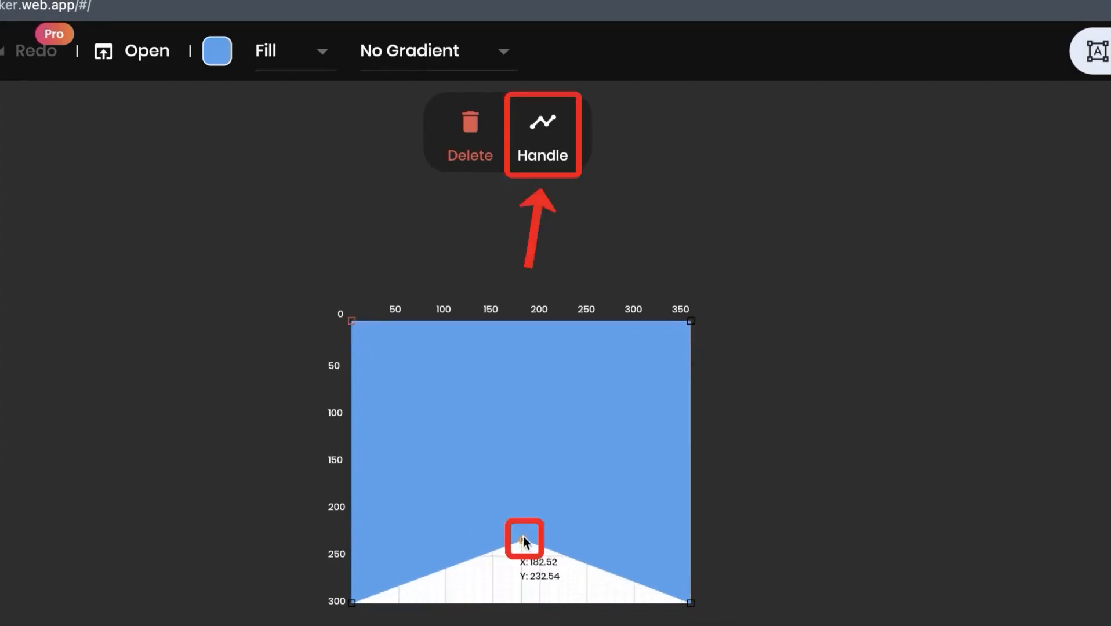
Step: Bend the peak into a smooth curve with handles and view the generated Flutter code
left_click(542, 134)
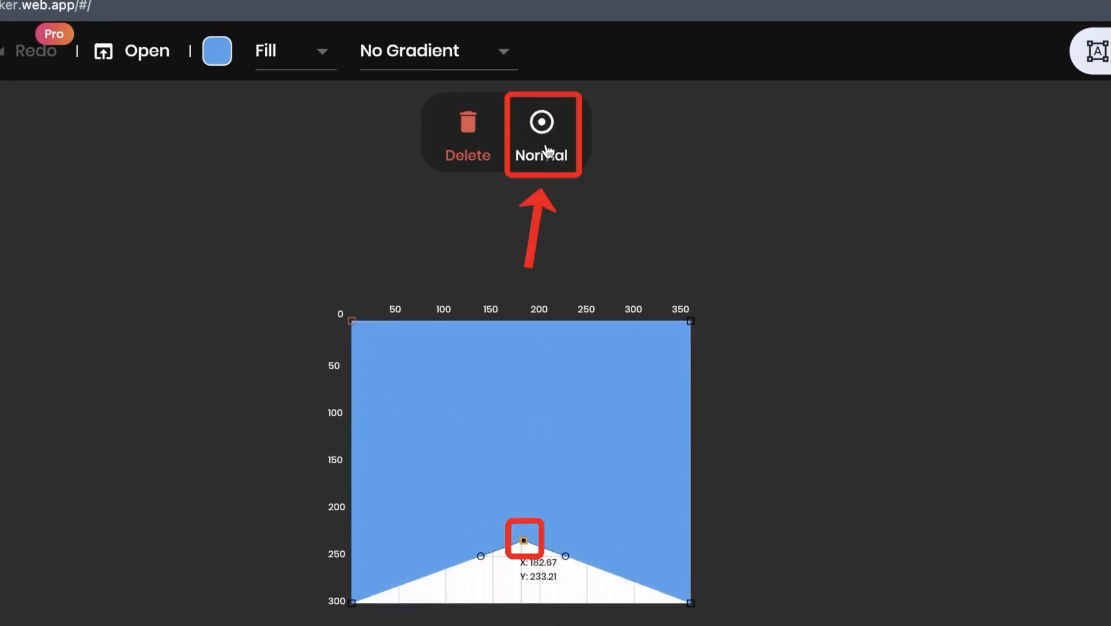
left_click_drag(523, 539, 587, 520)
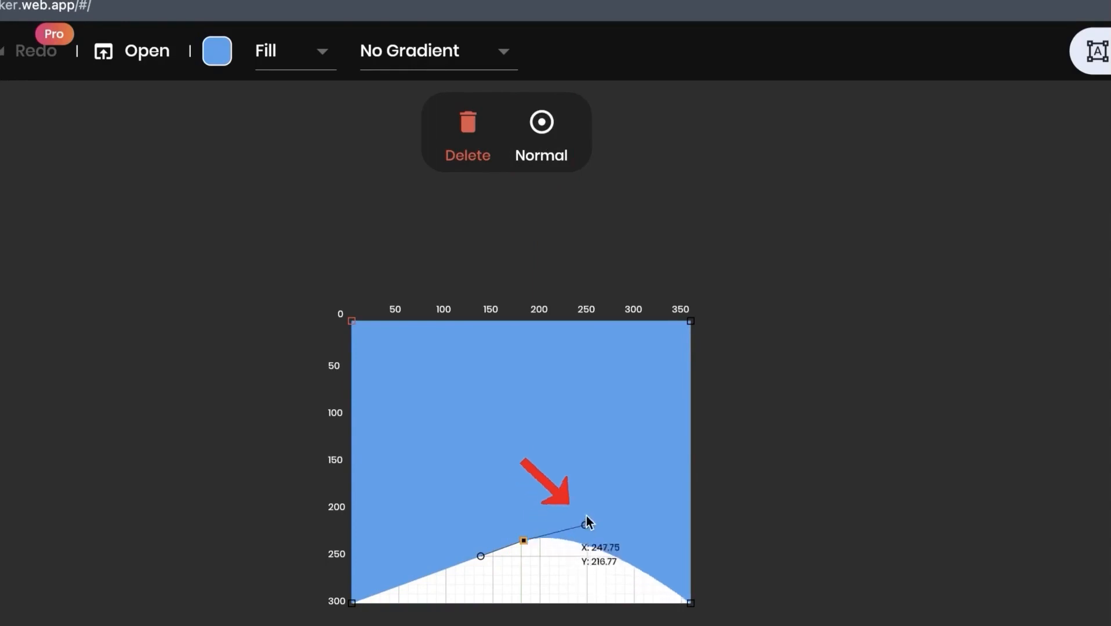
left_click_drag(584, 523, 480, 564)
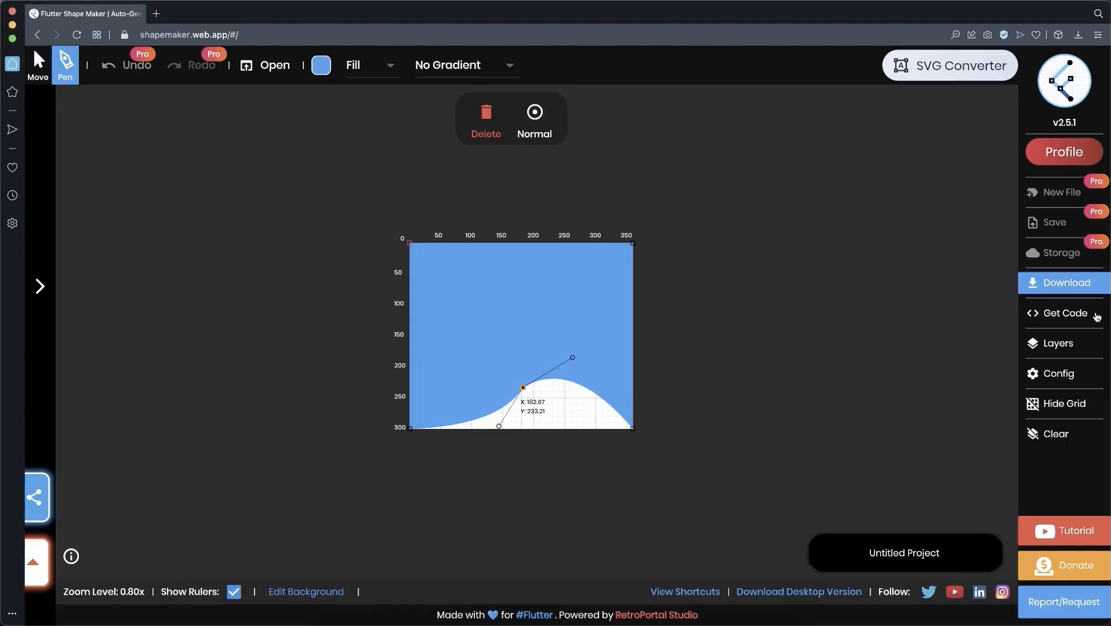
left_click(1063, 313)
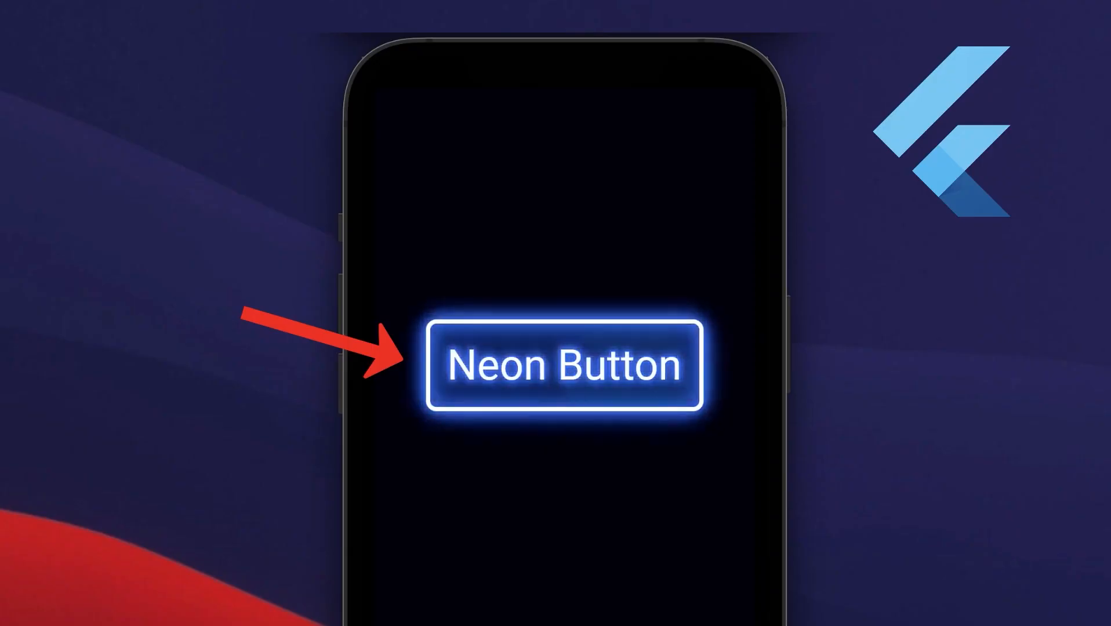
Step: Declare a red shadowColor for the Neon Button text's layered glow shadows
left_click(565, 366)
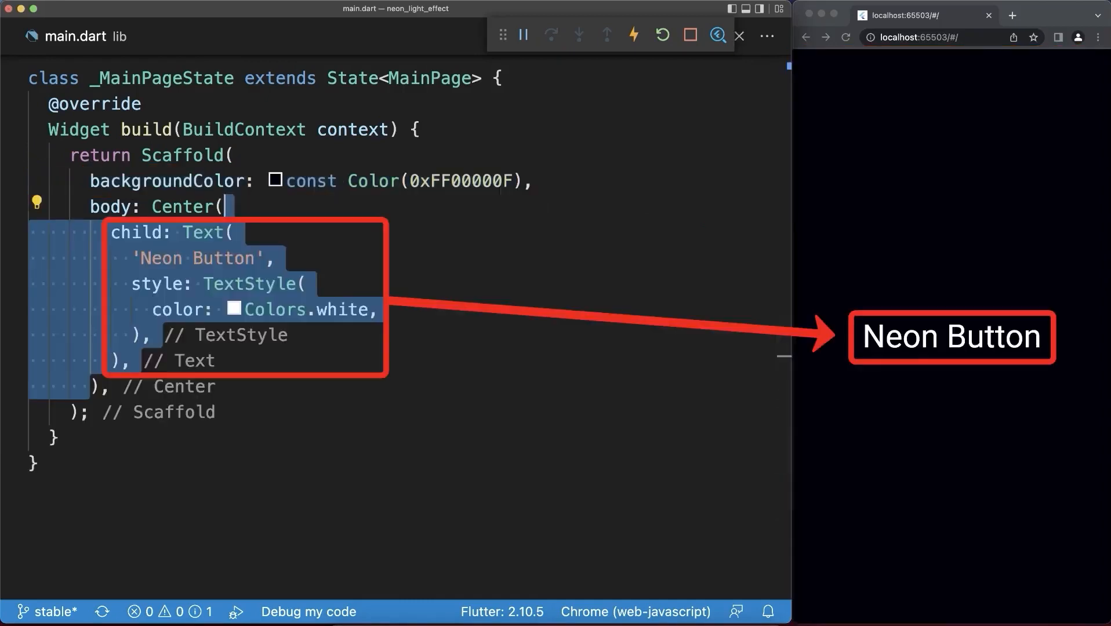
type("Color shadowColor = Colors.red;")
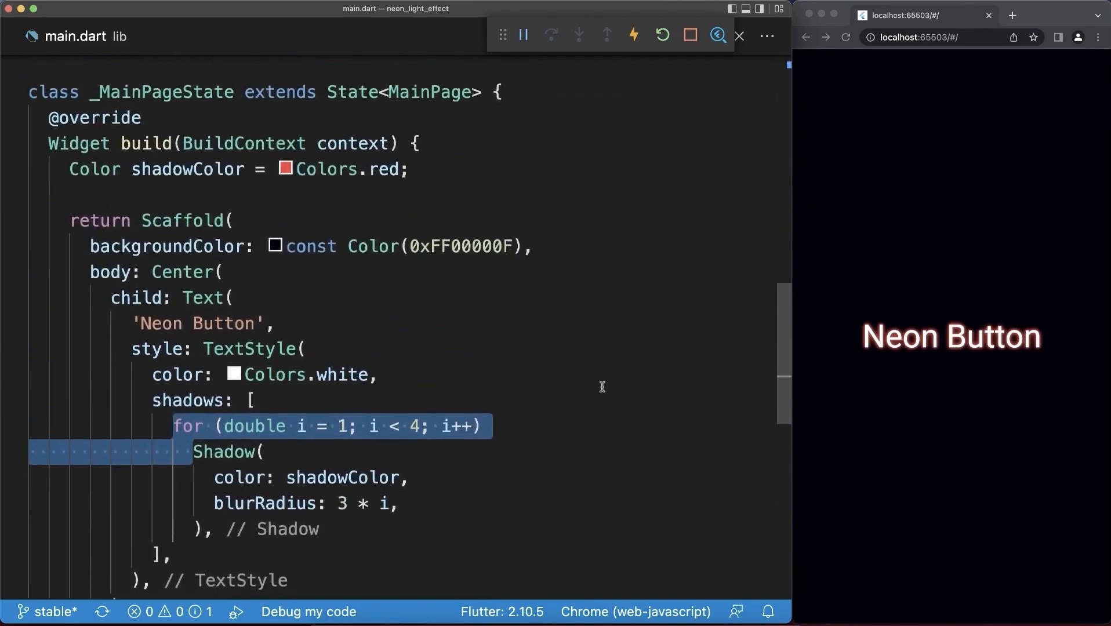
Step: Declare the isPressed flag initialised to false for the Neon Button
type("bool isPressed = false;")
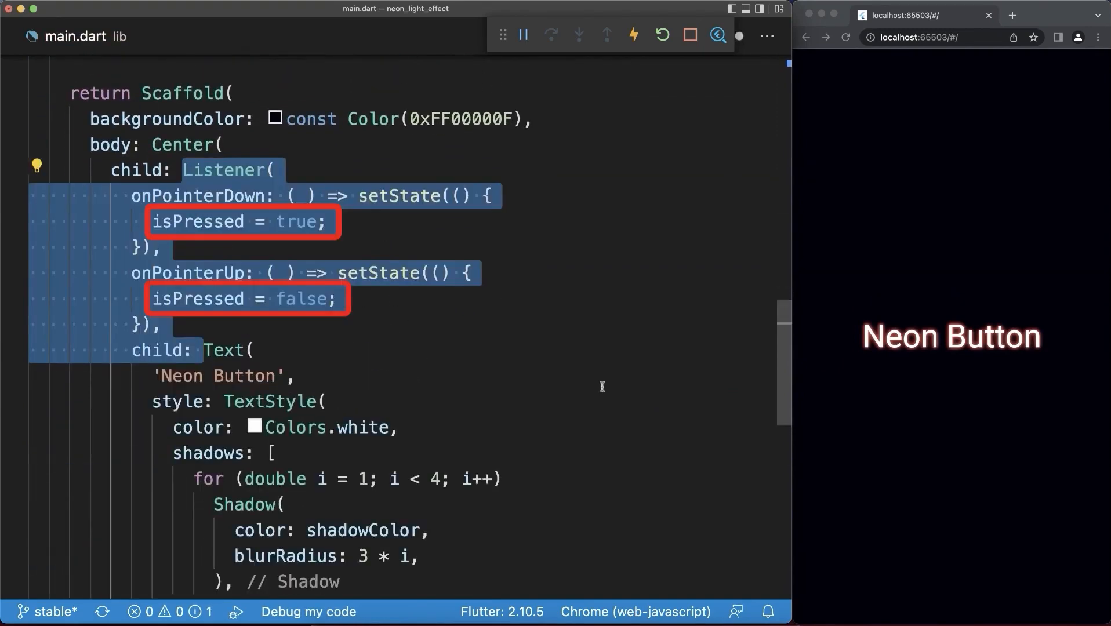
scroll("down", 3)
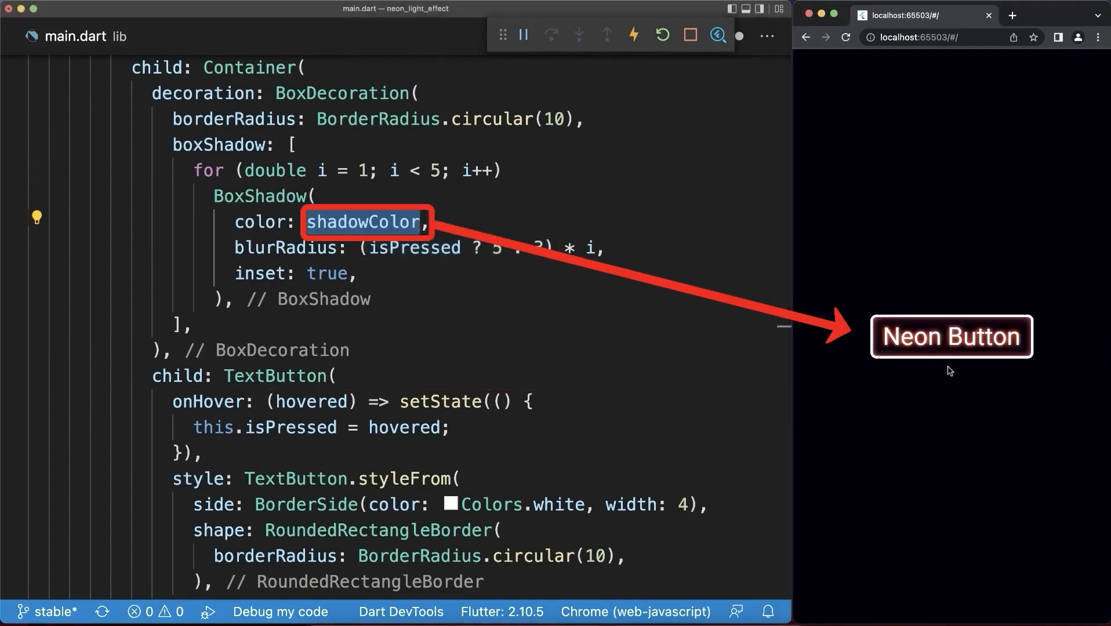
mouse_move(952, 354)
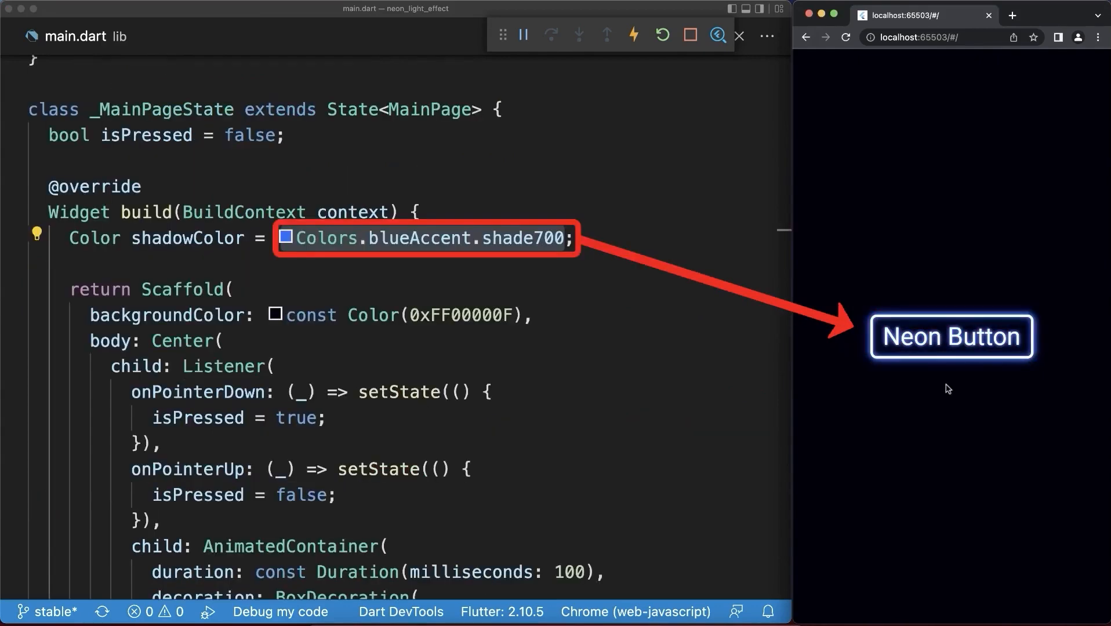
Step: Press the Neon Button in Chrome to test its blue glow
left_click(951, 337)
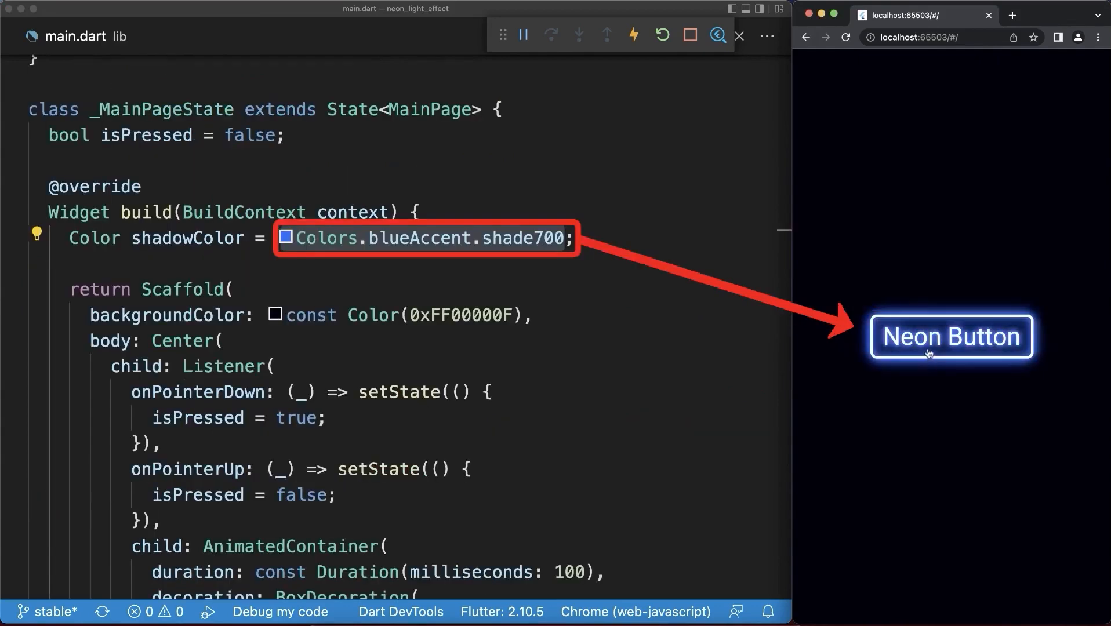